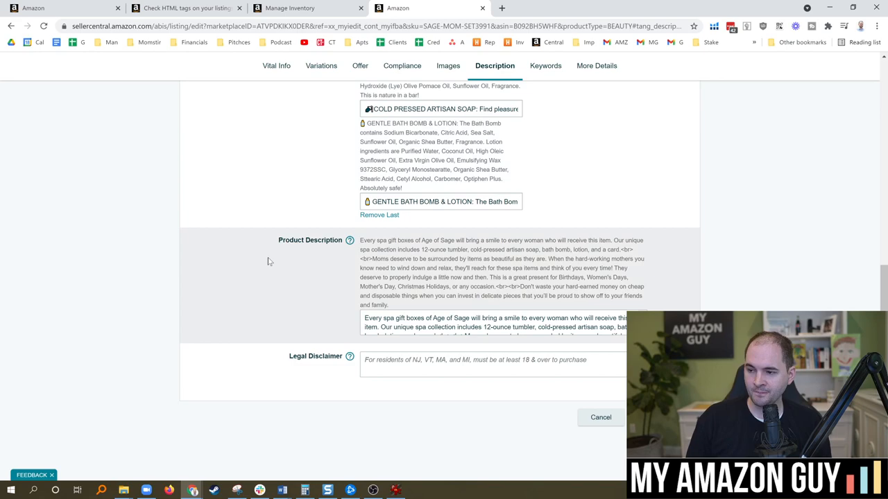
# - Bring up the Seller Forums post announcing HTML support ends after July 17, 2021
pyautogui.doubleClick(366, 259)
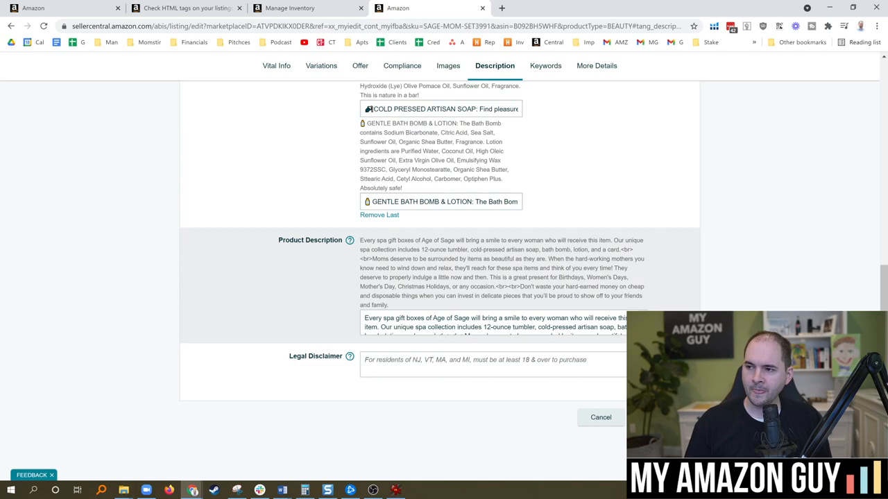
pyautogui.click(185, 7)
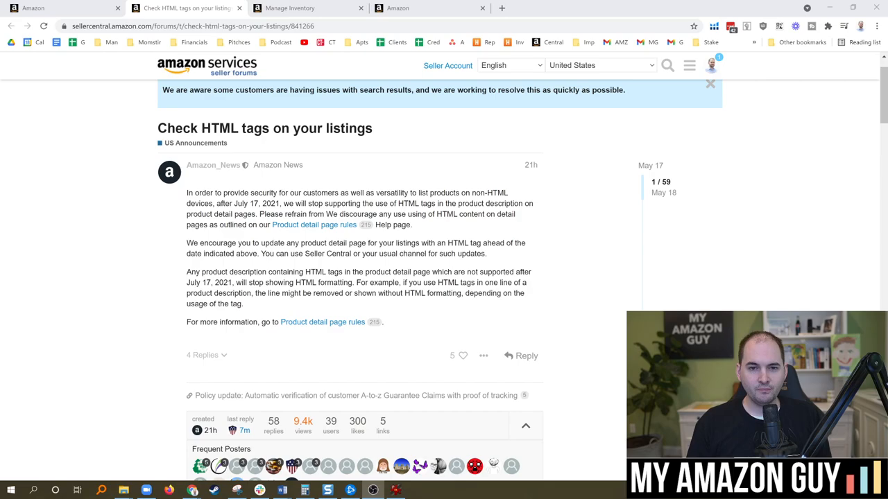
# - Show the live Age of Sage gift box listing at the 'Everything You Need for Mom' section
pyautogui.click(427, 8)
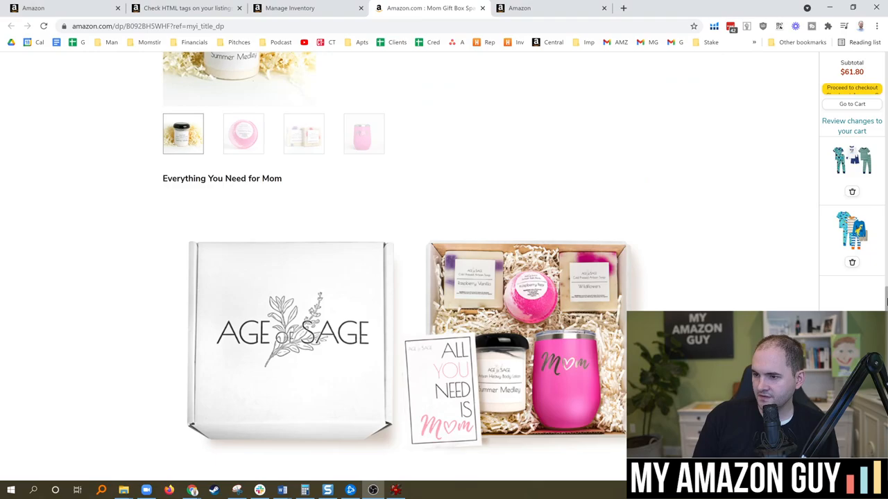
pyautogui.scroll(3)
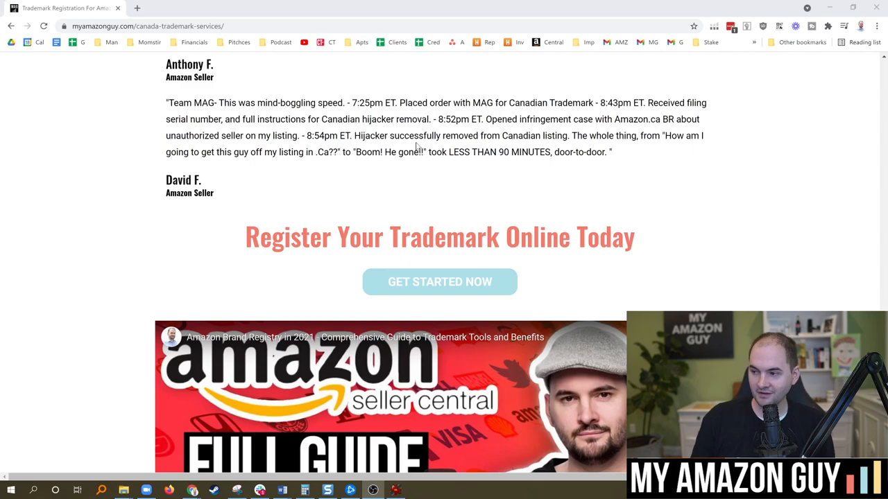
# - Scroll past the testimonials to the embedded Brand Registry full-guide video
pyautogui.scroll(-3)
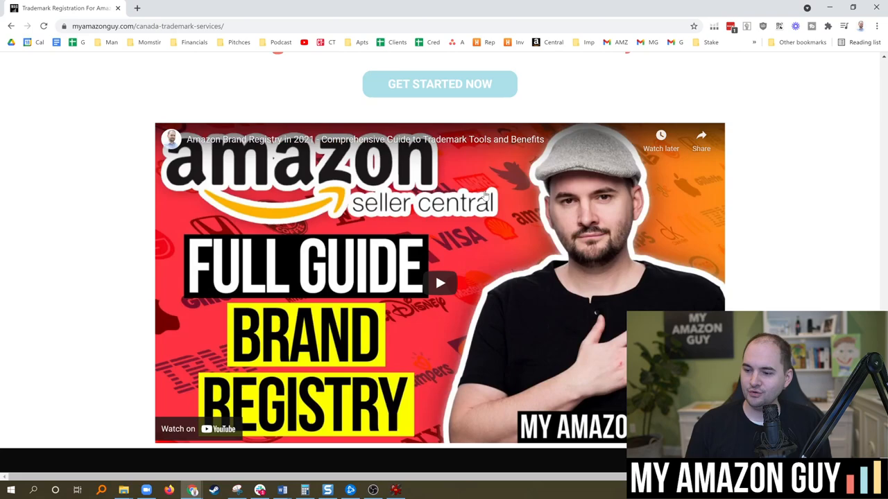